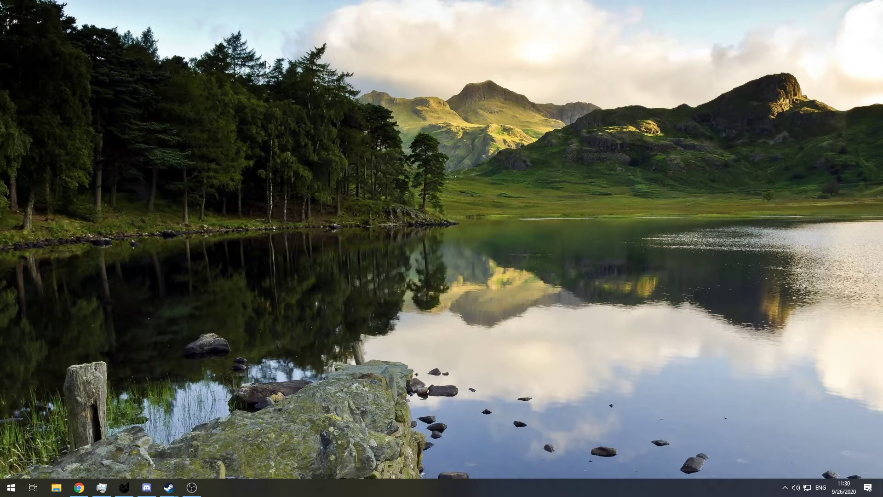
- Reveal the hidden system tray icons to find GeForce Experience
left_click(785, 487)
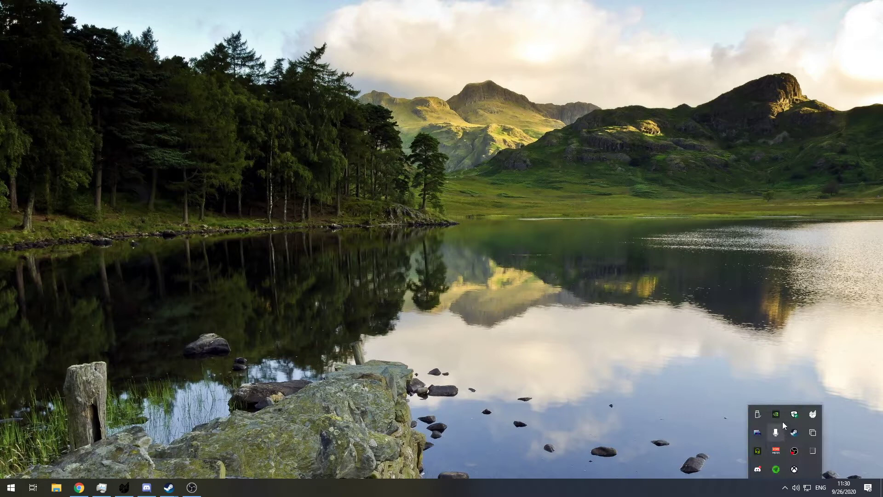
mouse_move(757, 412)
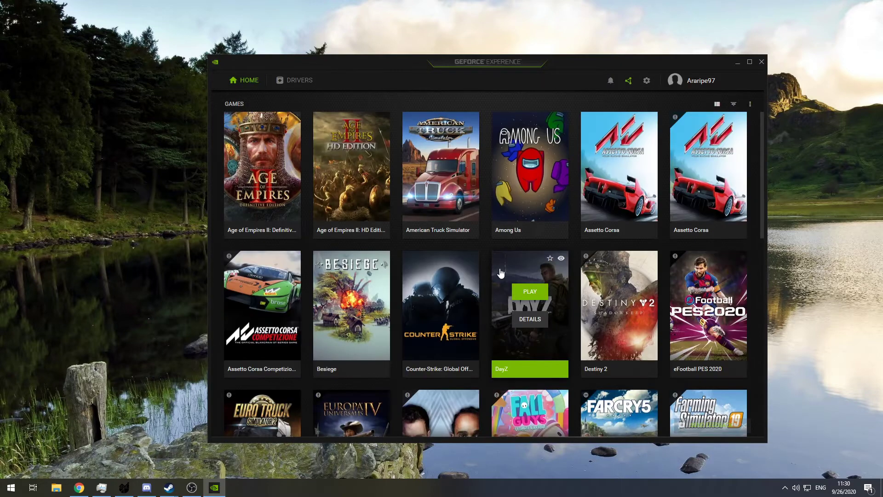
mouse_move(616, 100)
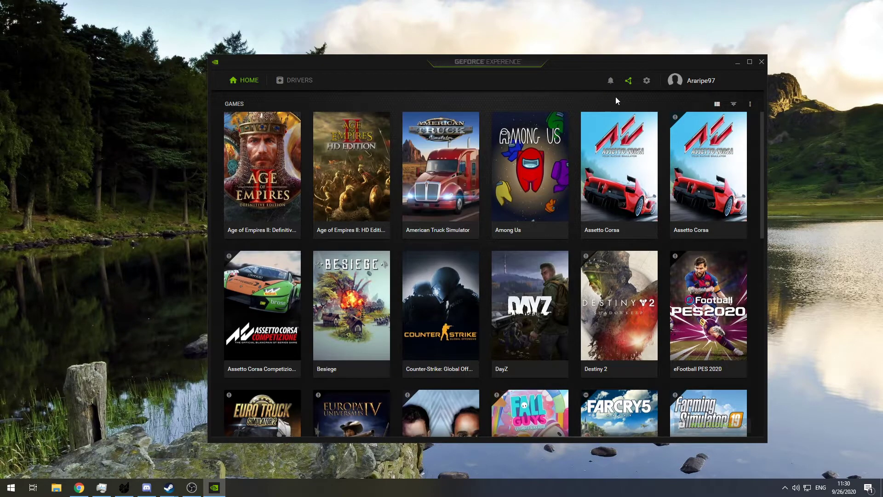
- Open GeForce Experience settings, then launch the in-game overlay
left_click(646, 80)
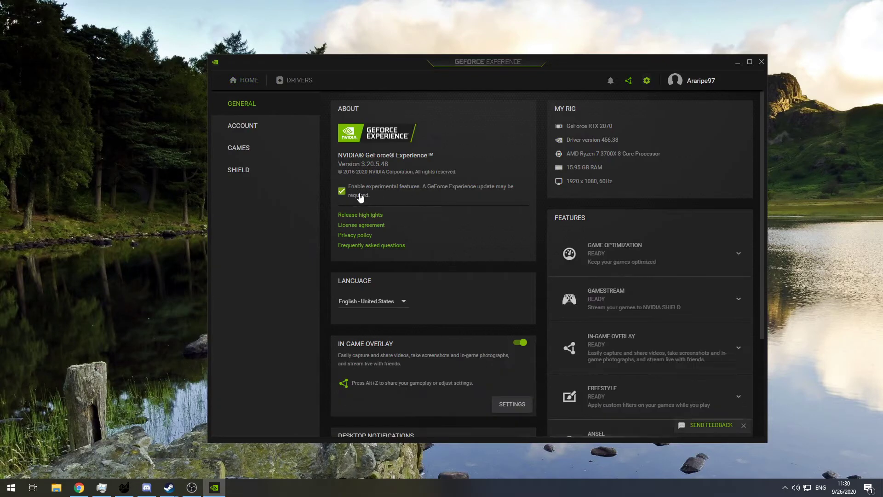
mouse_move(417, 199)
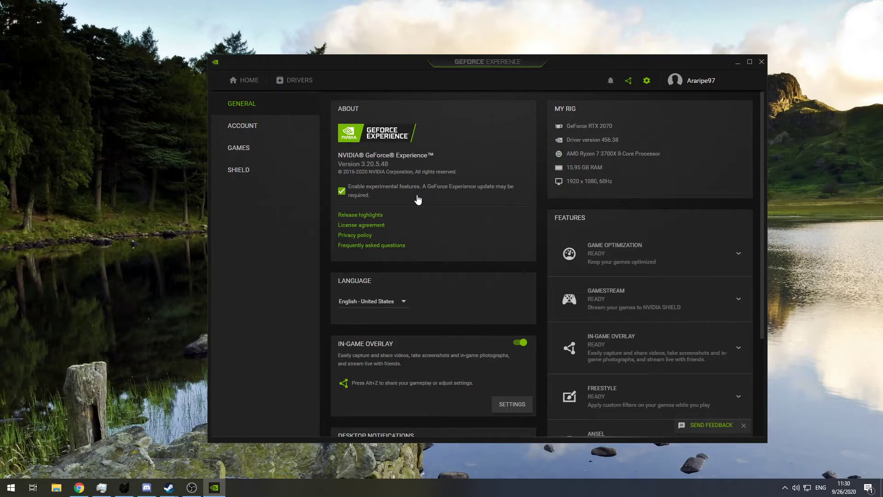
left_click(761, 62)
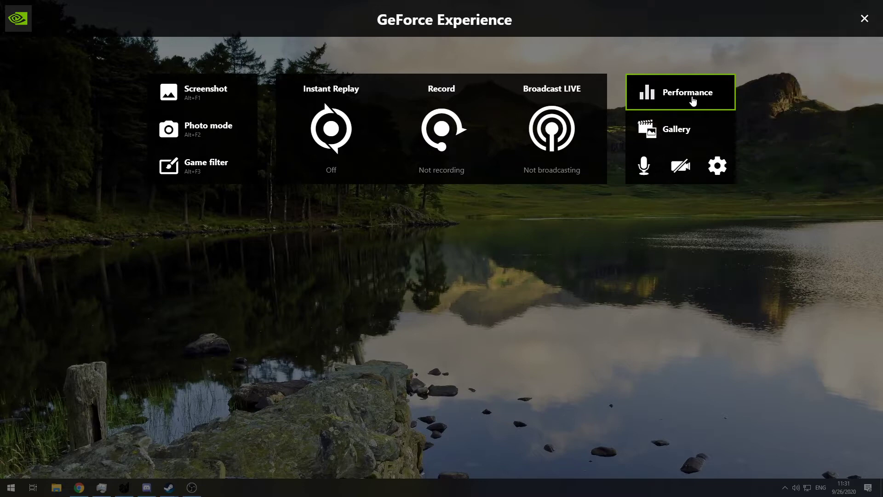
- Open the overlay's Performance panel with live GPU monitoring and tuning sliders
left_click(680, 91)
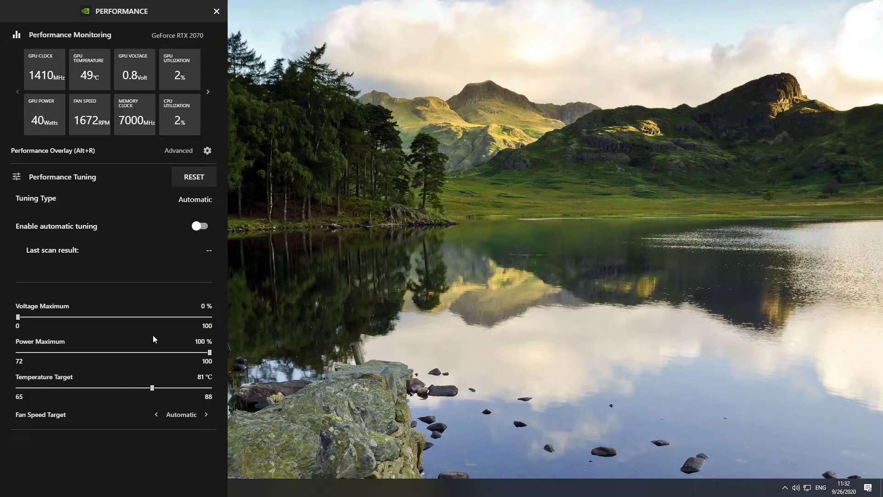
mouse_move(192, 257)
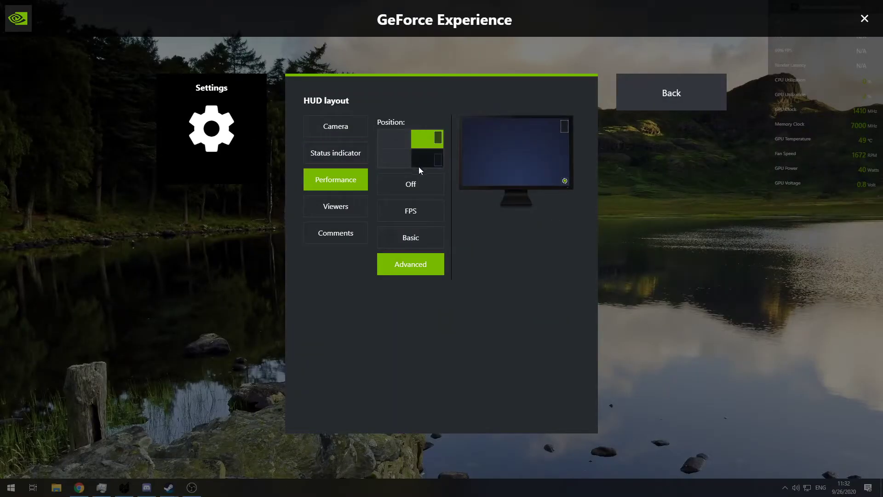
- Place the performance HUD top-right, switch it to Advanced stats, and close the panel
left_click(410, 184)
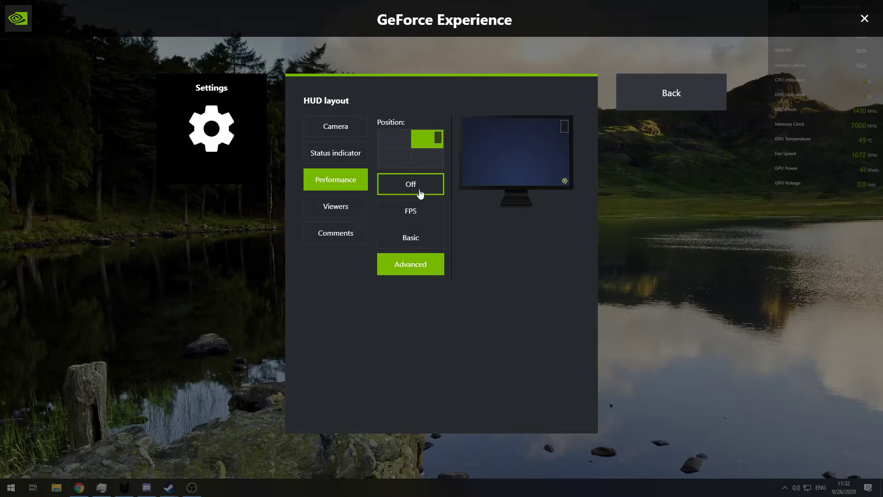
left_click(410, 238)
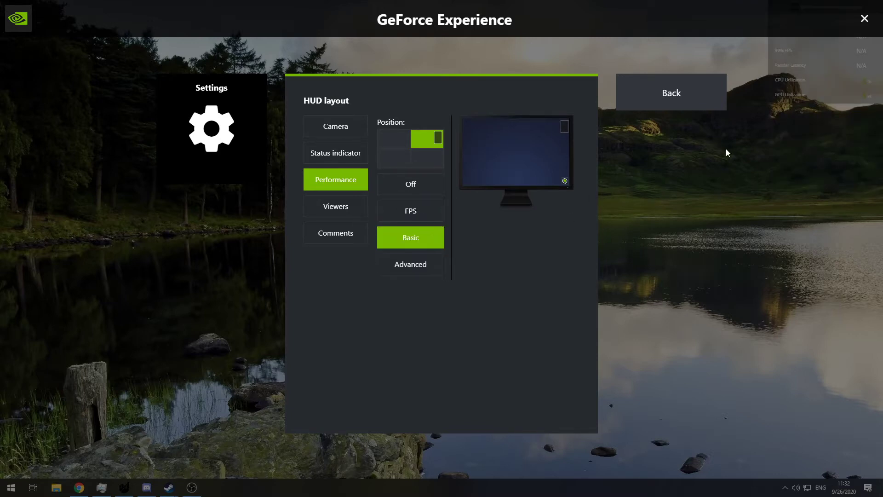
mouse_move(476, 261)
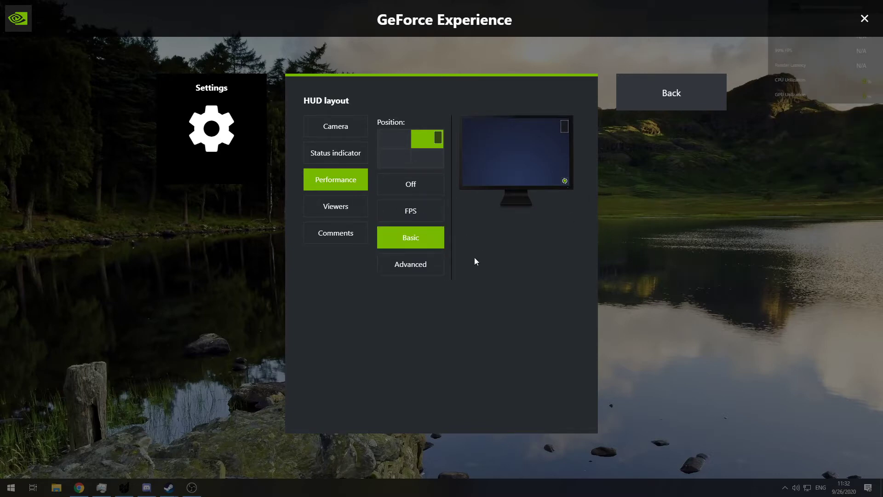
left_click(410, 264)
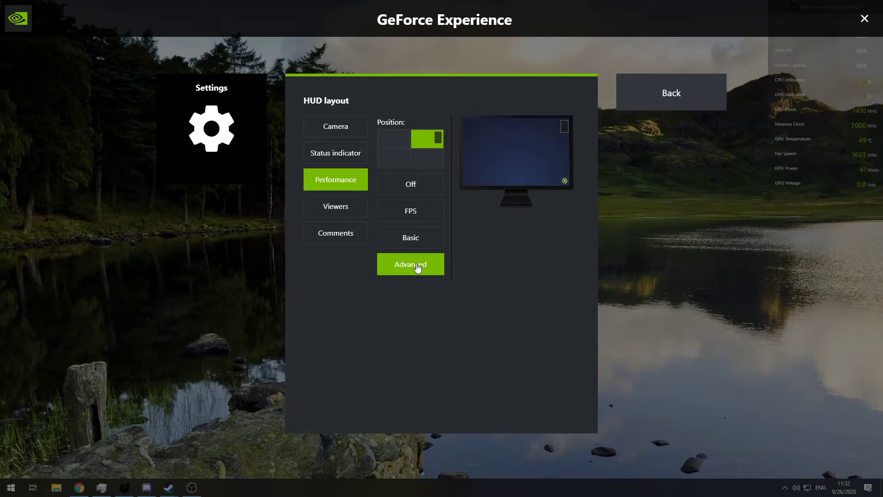
left_click(410, 263)
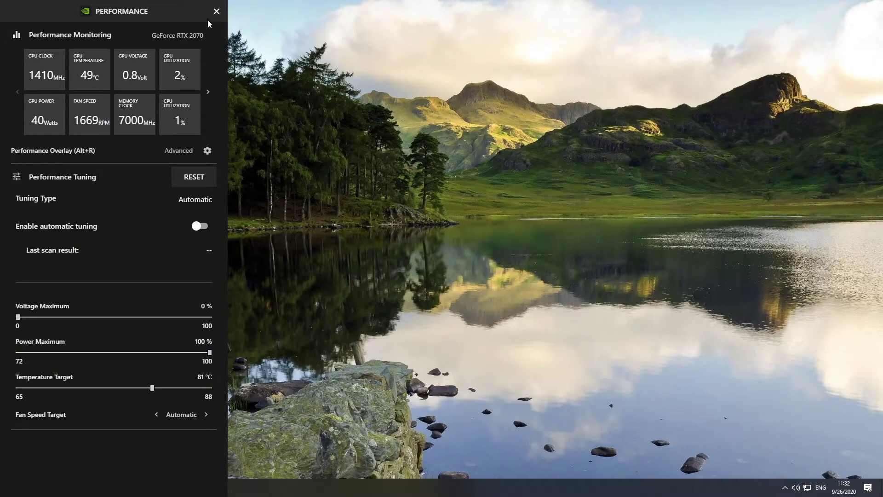
left_click(217, 11)
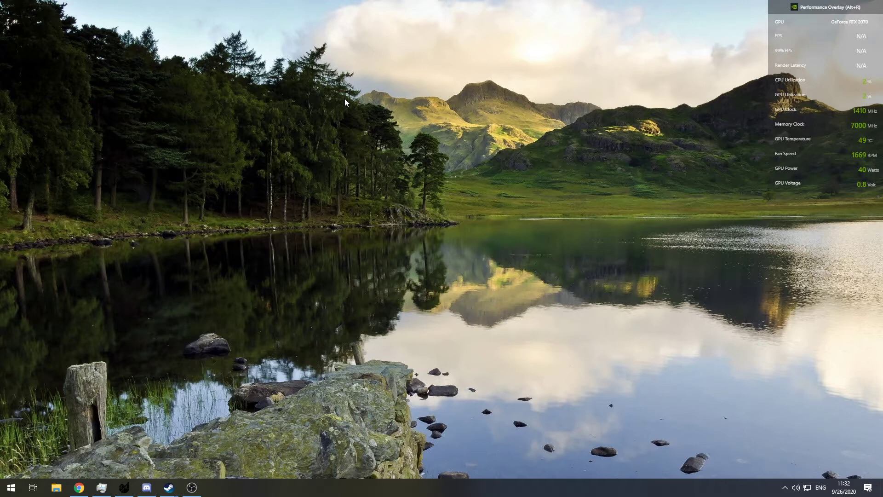
mouse_move(785, 420)
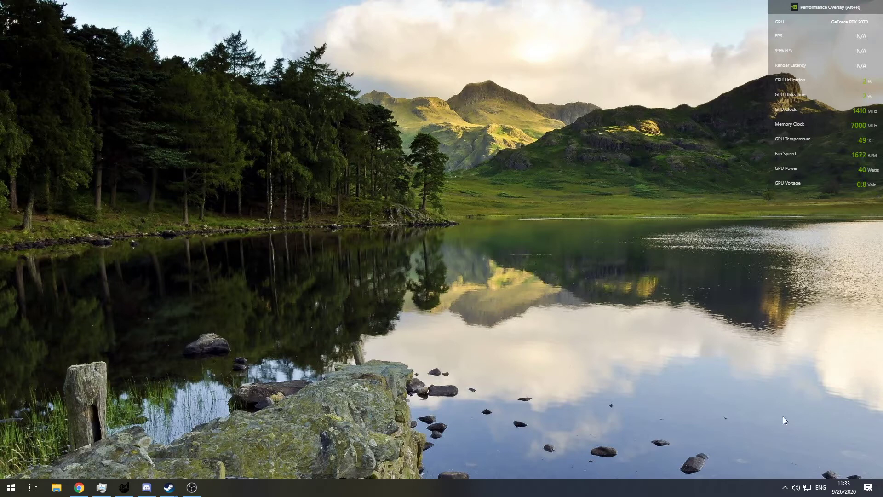
- Launch Castle Rock Beach, West Australia from Steam's tray recent-games list
right_click(794, 432)
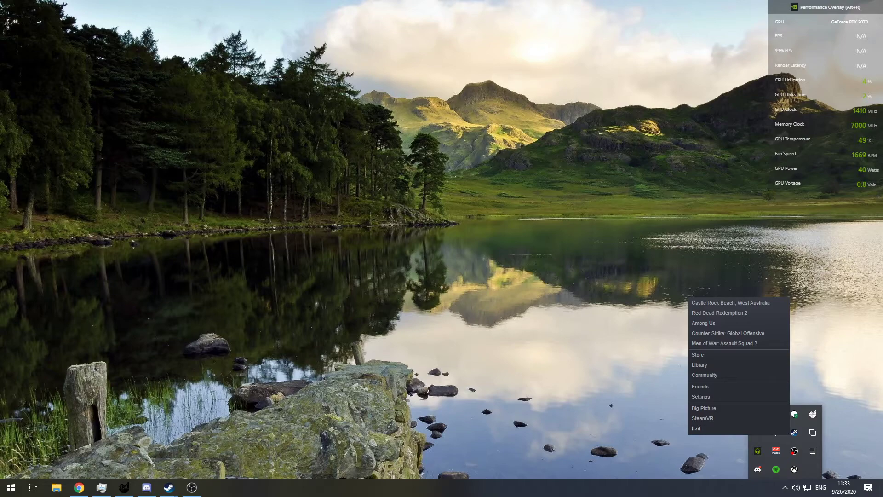
left_click(703, 323)
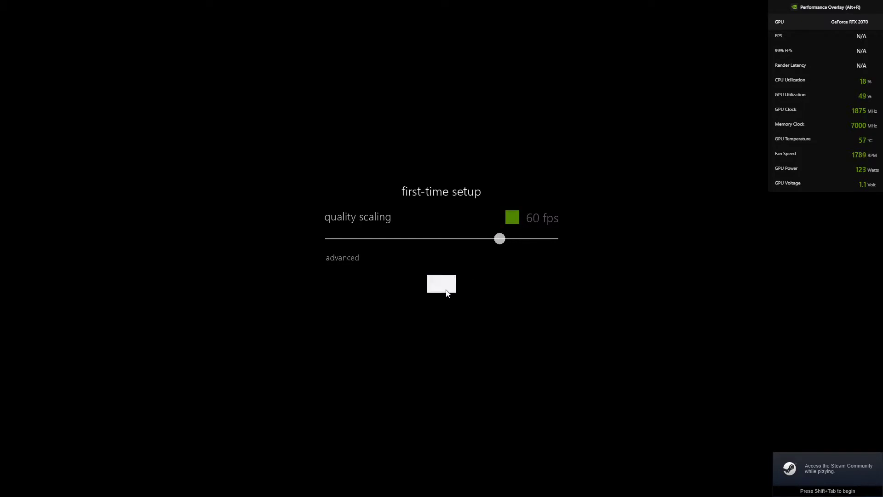
- Accept the first-time quality scaling to enter the beach scene
left_click(441, 284)
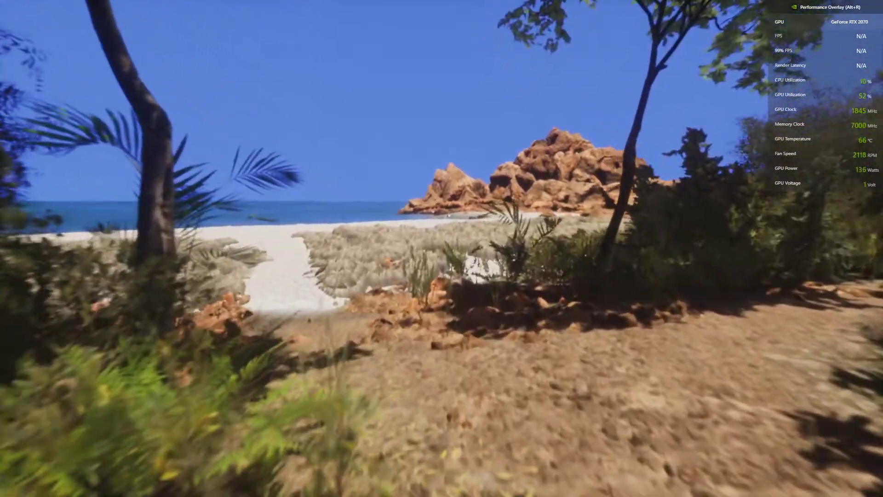
mouse_move(441, 248)
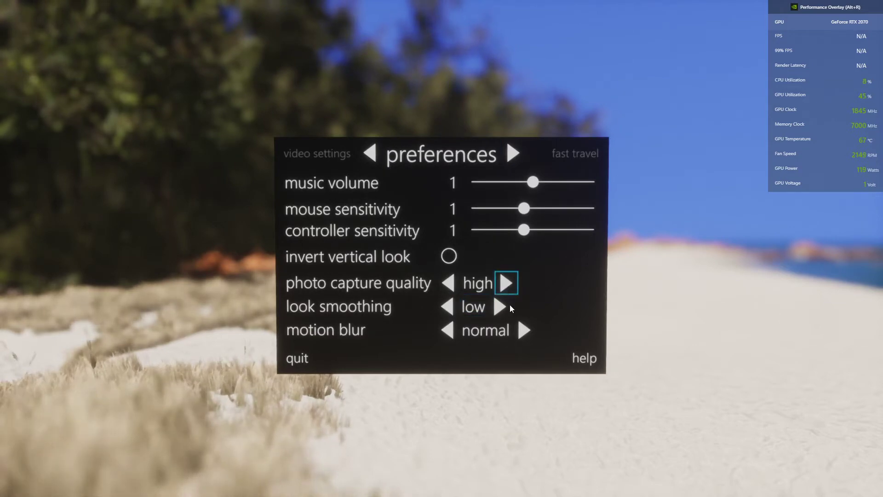
- Set photo capture quality to very high and go to the video settings page
left_click(505, 283)
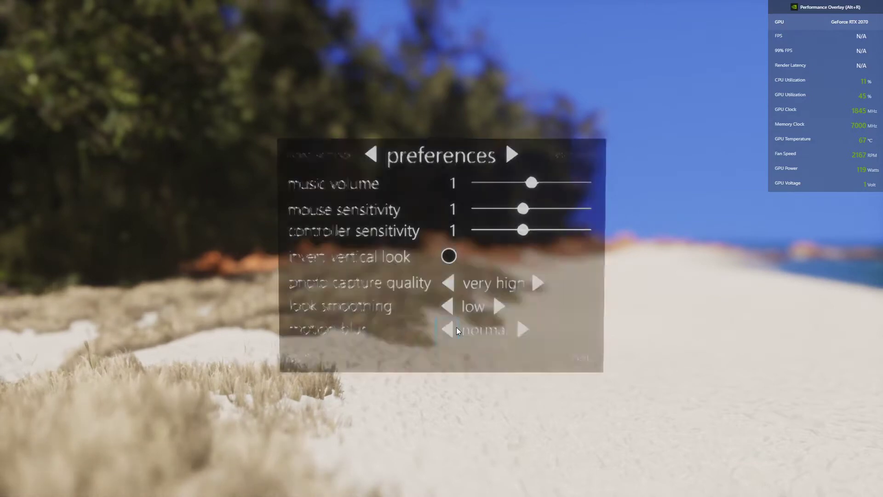
left_click(370, 155)
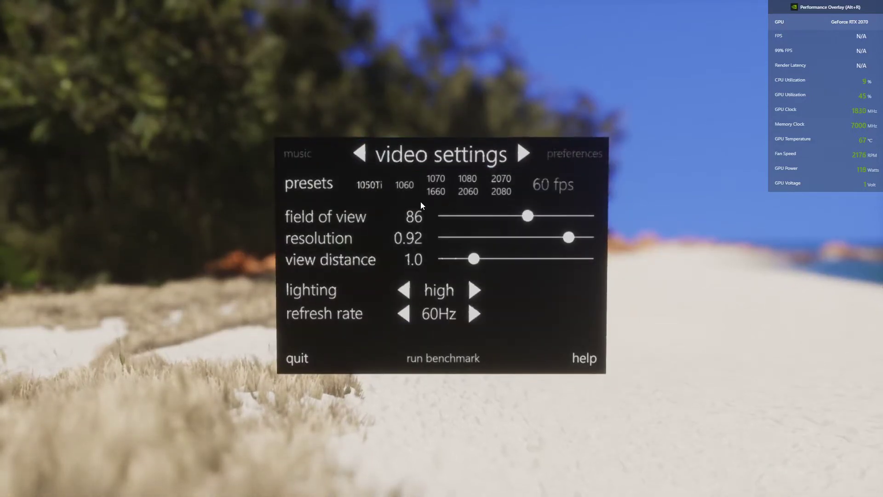
left_click(439, 289)
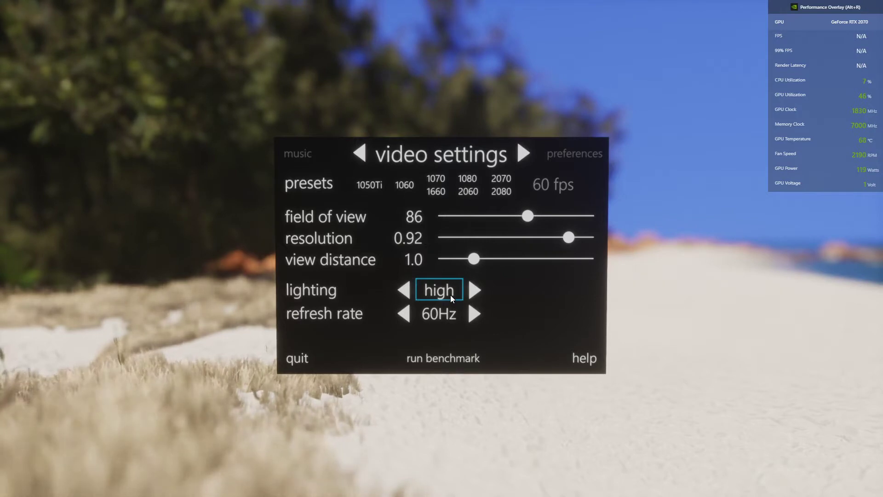
left_click(368, 184)
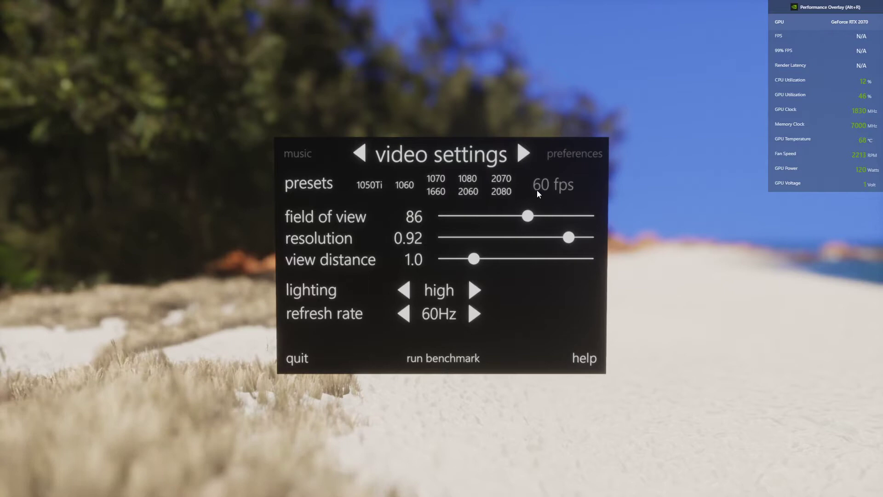
left_click(500, 184)
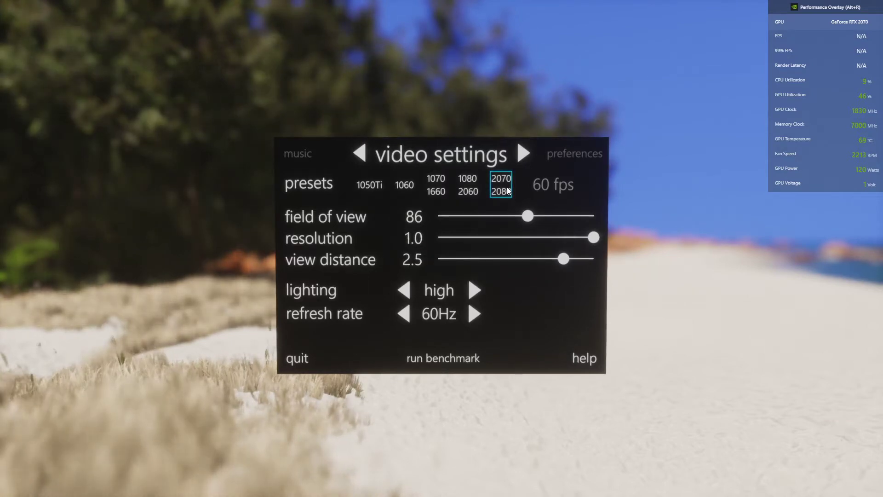
left_click(404, 290)
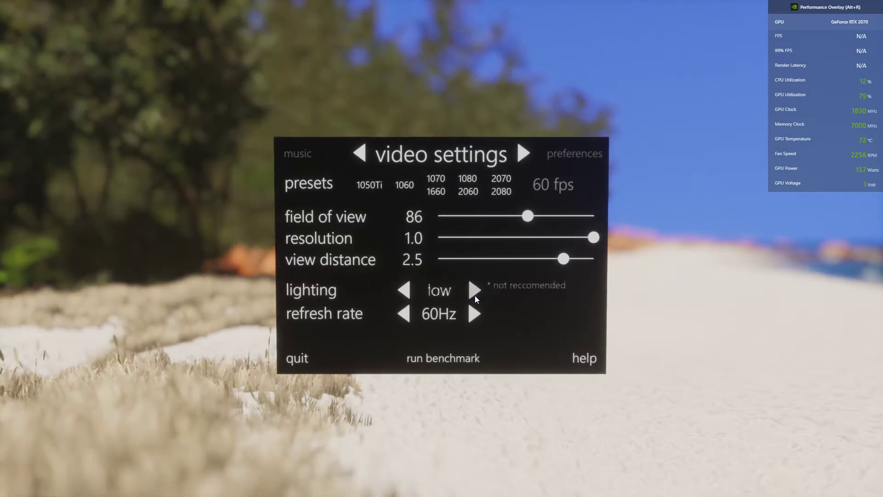
left_click(474, 290)
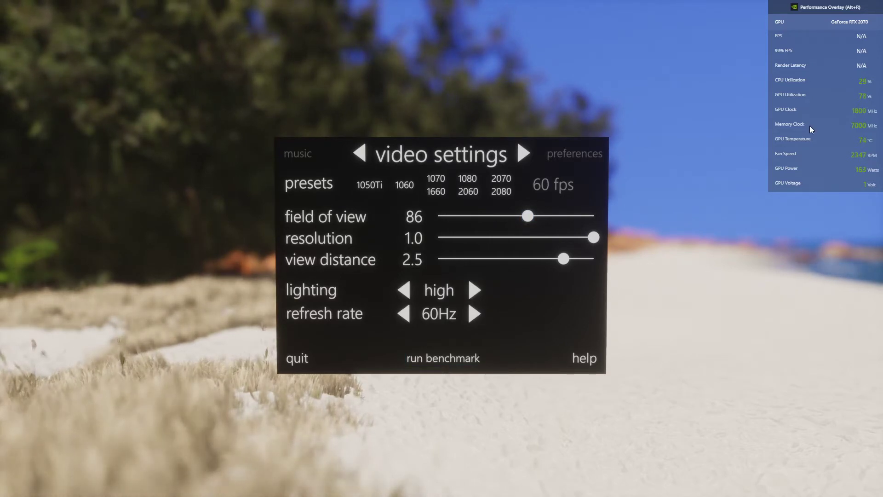
mouse_move(850, 102)
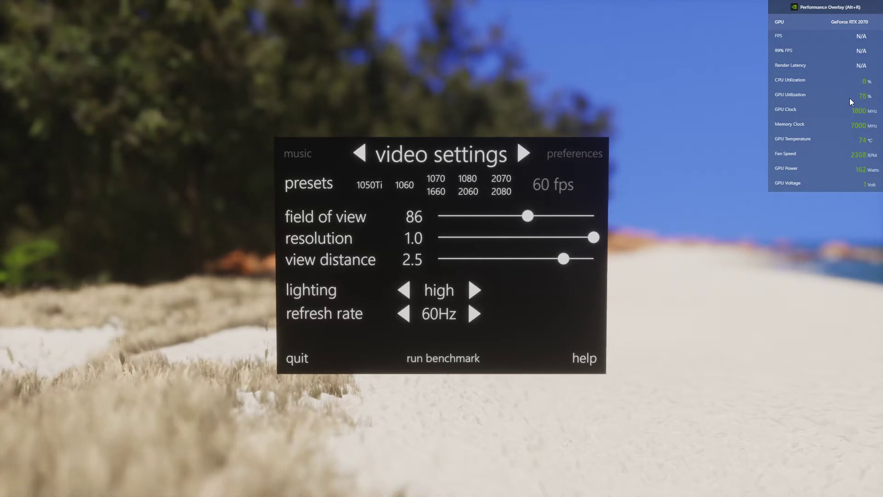
mouse_move(318, 356)
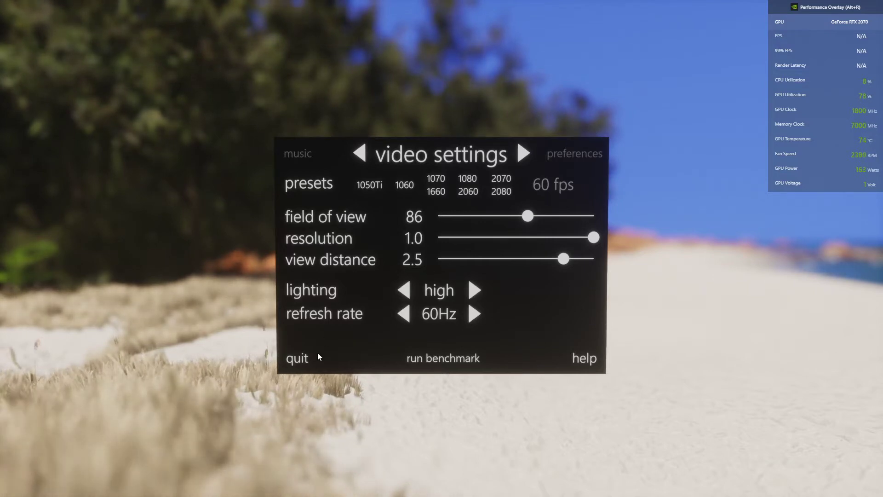
mouse_move(288, 366)
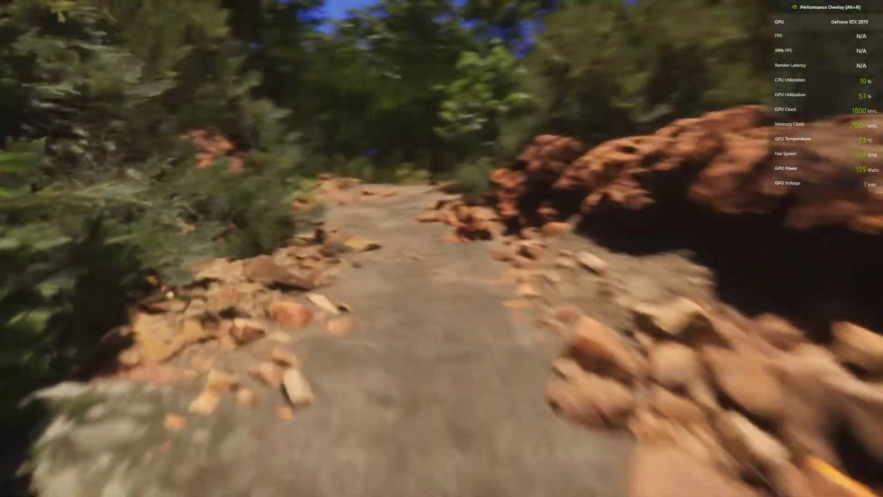
mouse_move(441, 248)
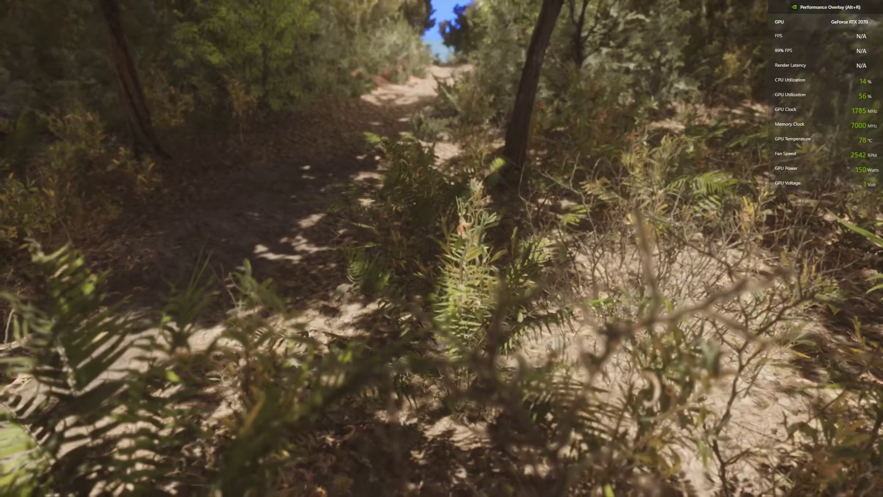
mouse_move(441, 249)
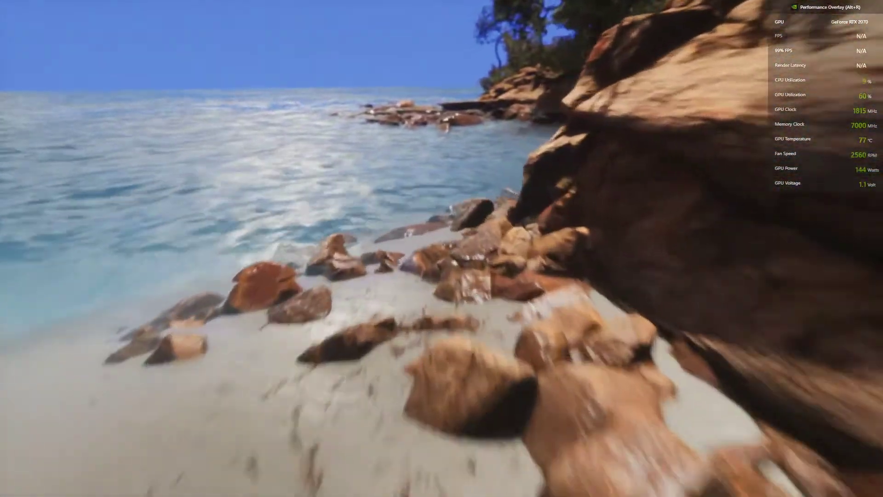
mouse_move(441, 248)
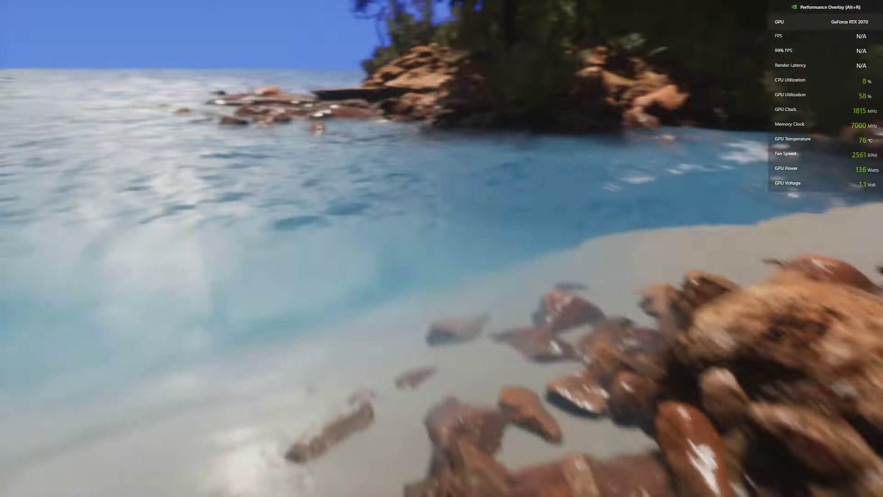
mouse_move(442, 248)
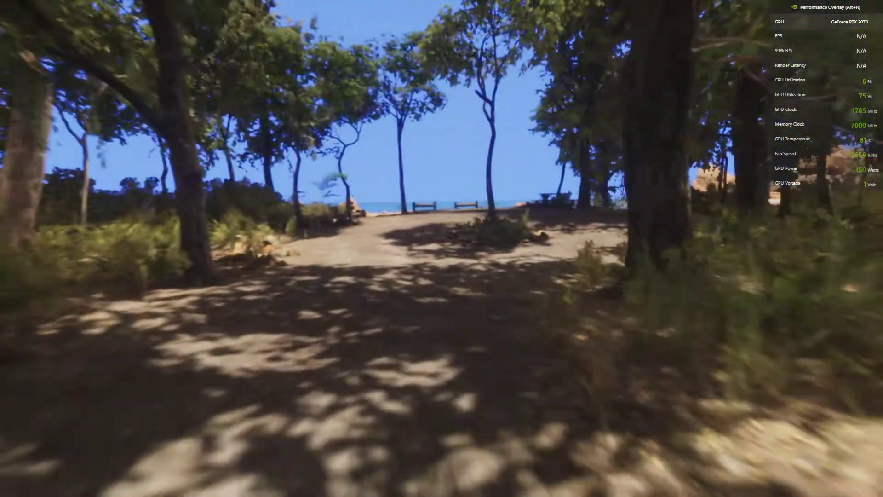
mouse_move(441, 248)
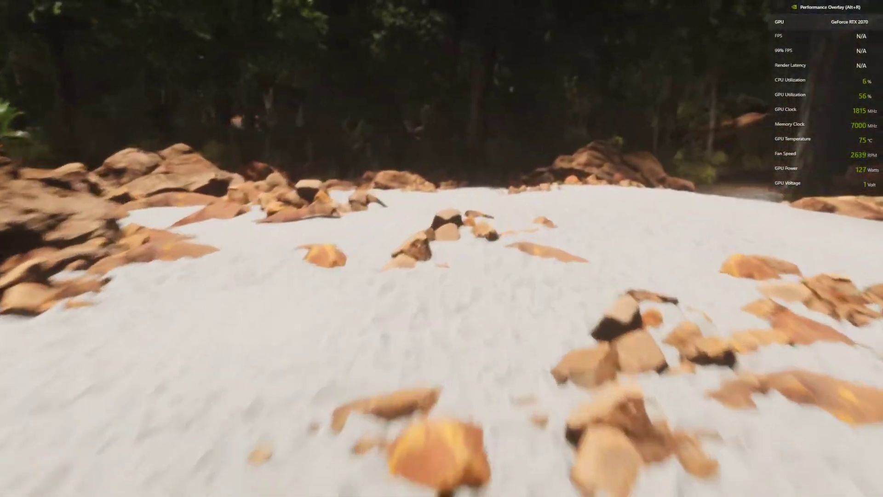
mouse_move(442, 249)
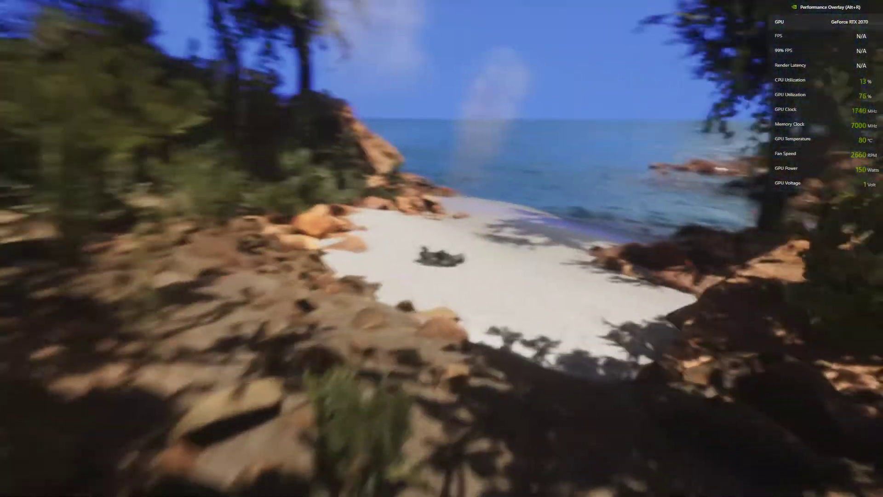
mouse_move(441, 248)
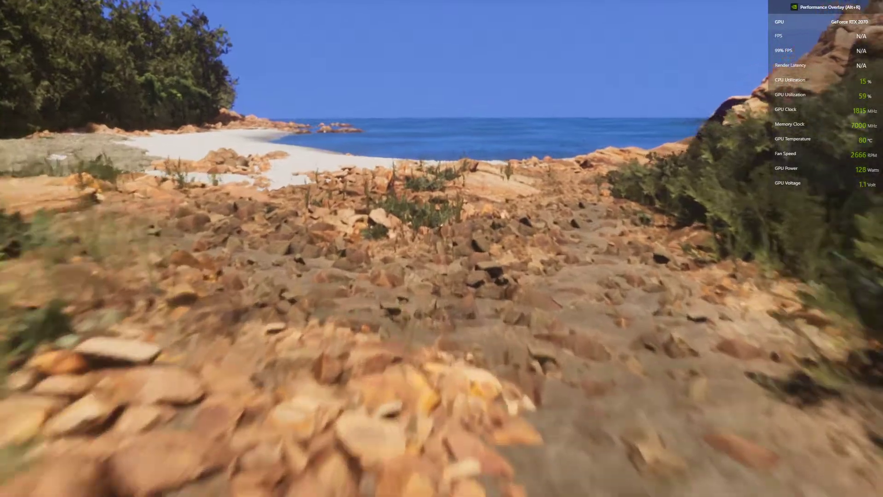
mouse_move(442, 248)
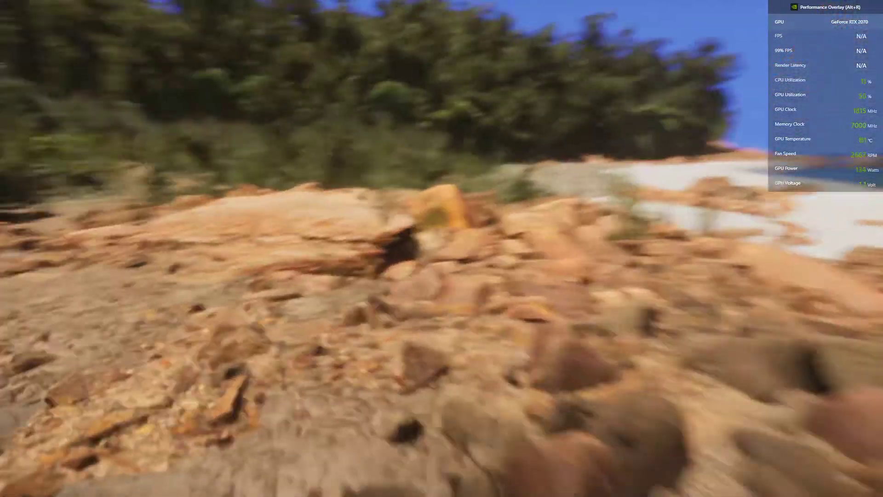